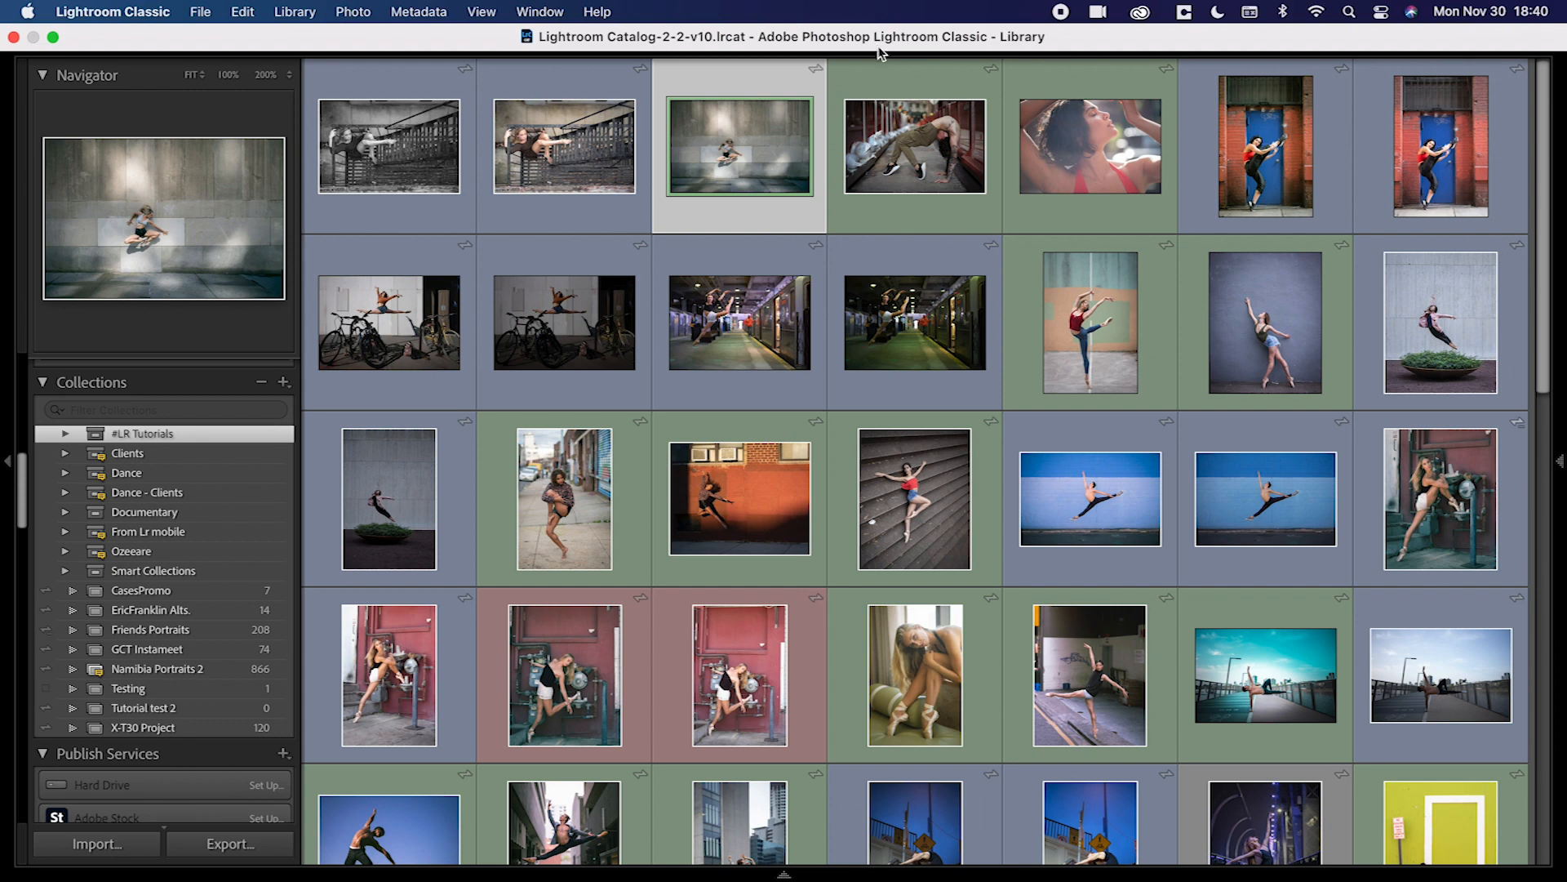
Show the Library Filter bar above the grid with the Text filter displayed
{"action": "key", "text": "\\"}
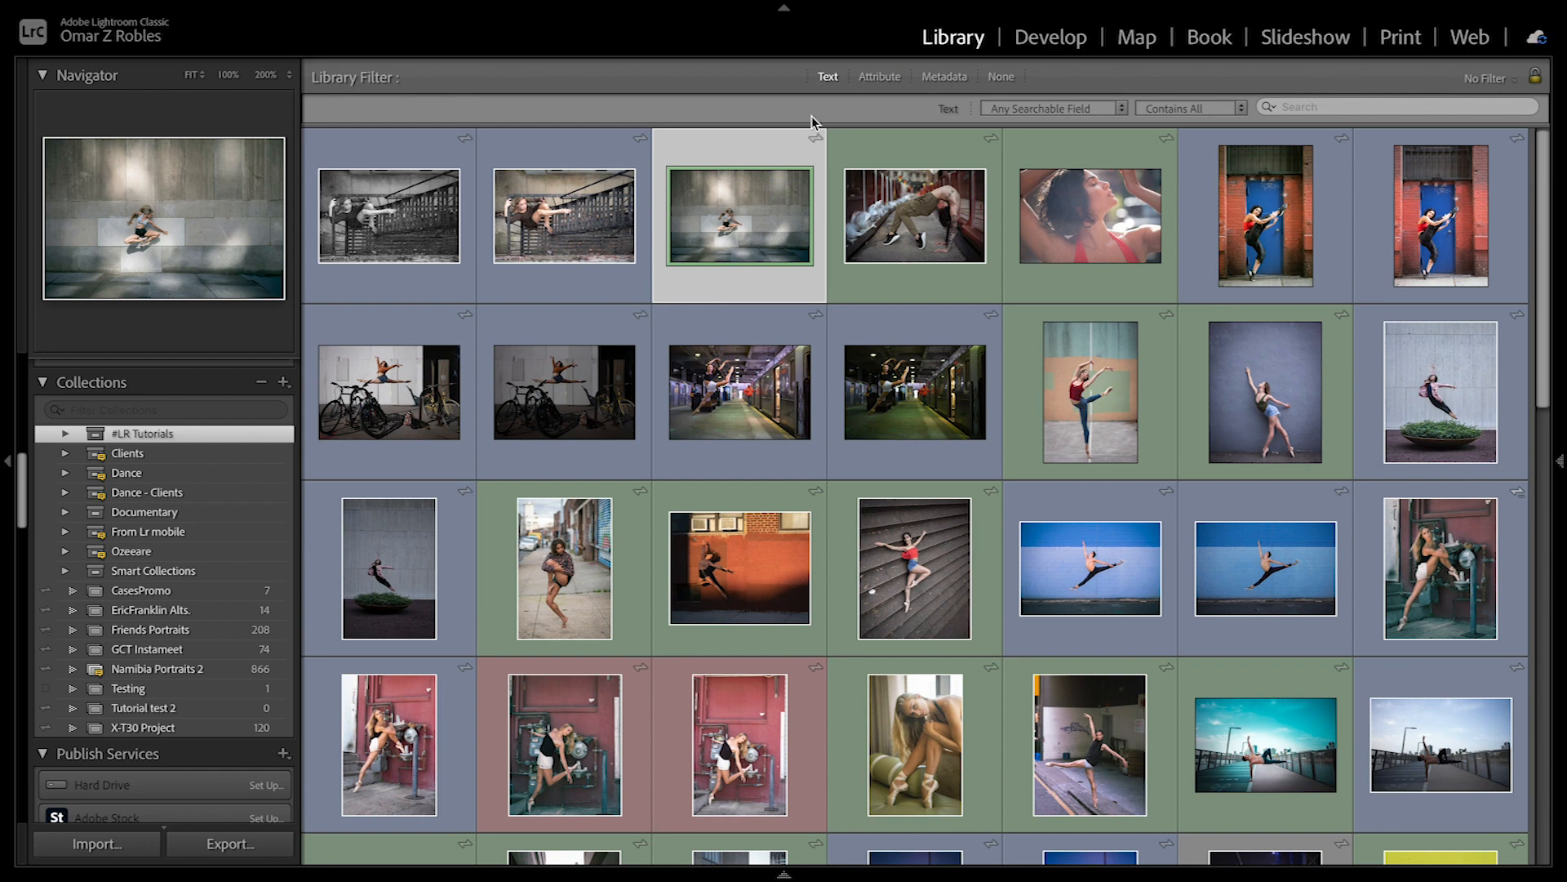
{"action": "mouse_move", "coordinate": [828, 84]}
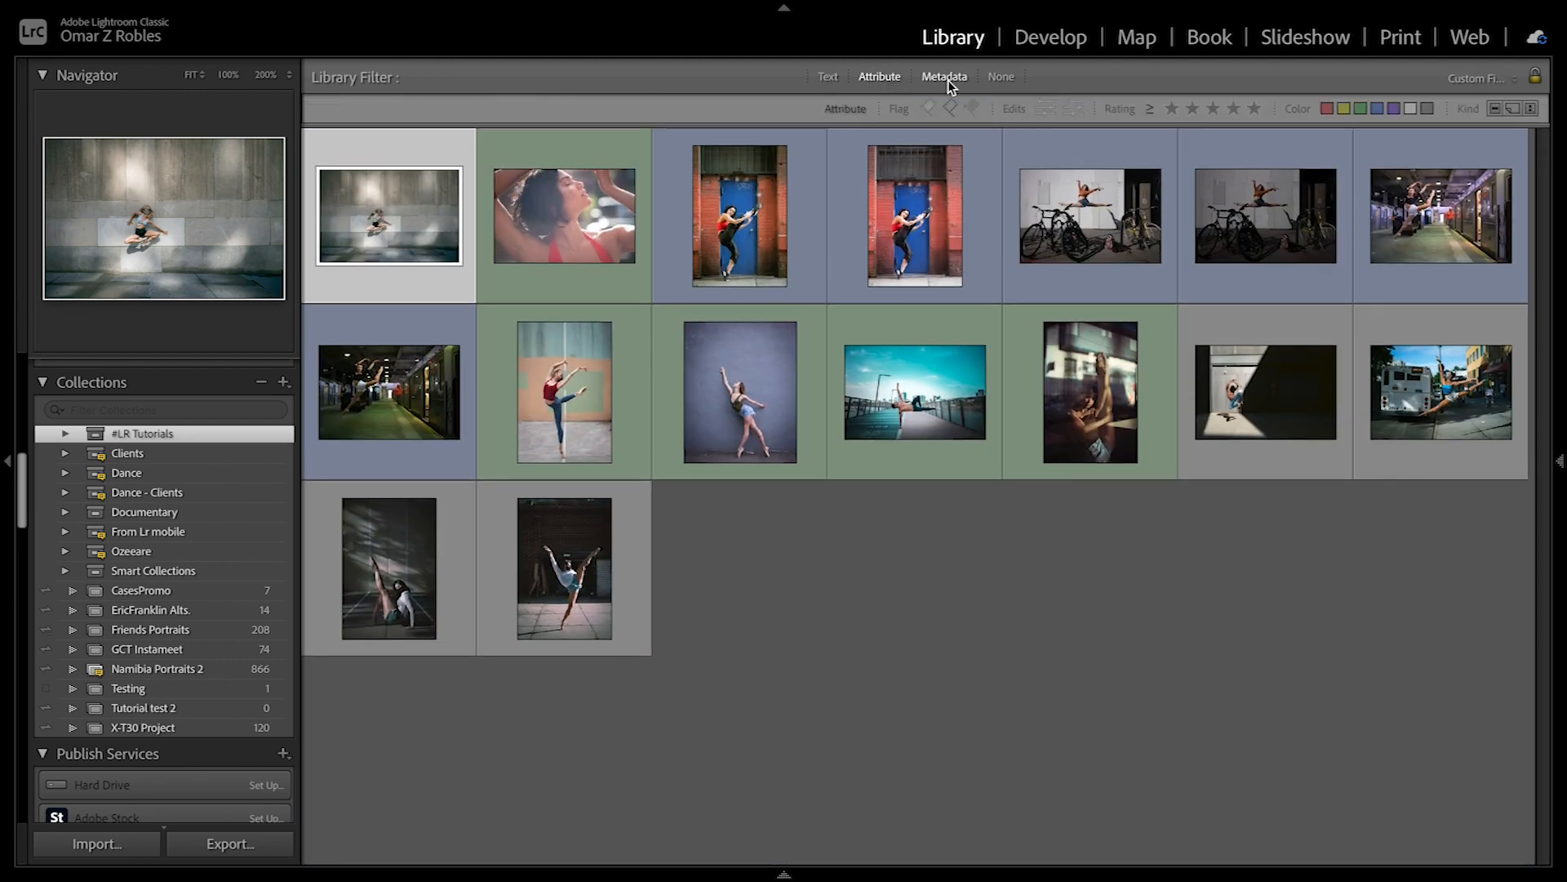
{"action": "left_click", "coordinate": [827, 77]}
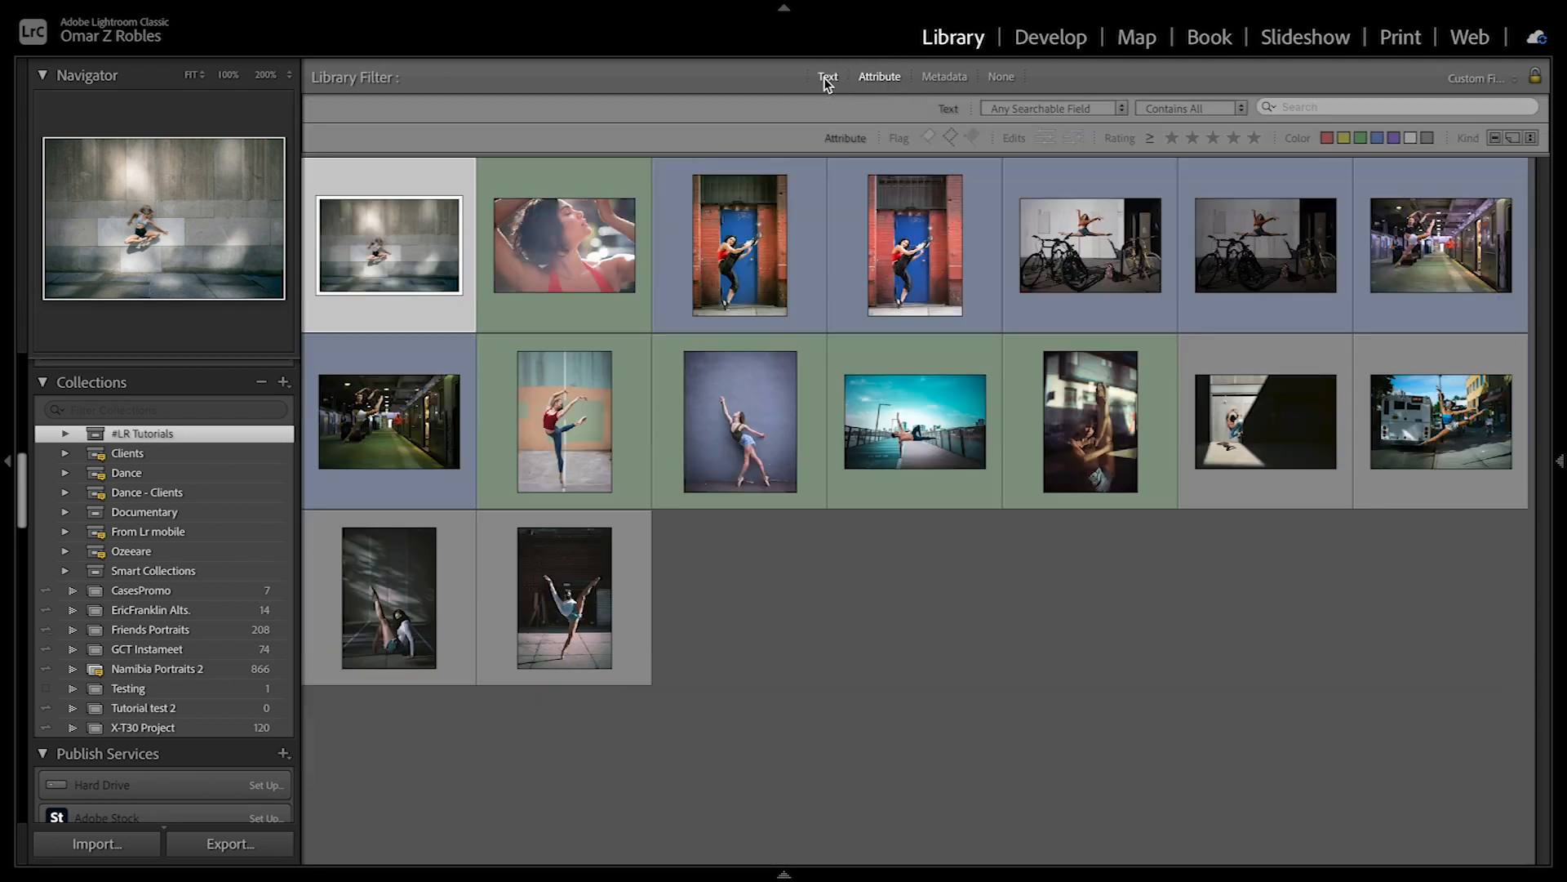
{"action": "left_click", "coordinate": [1395, 107]}
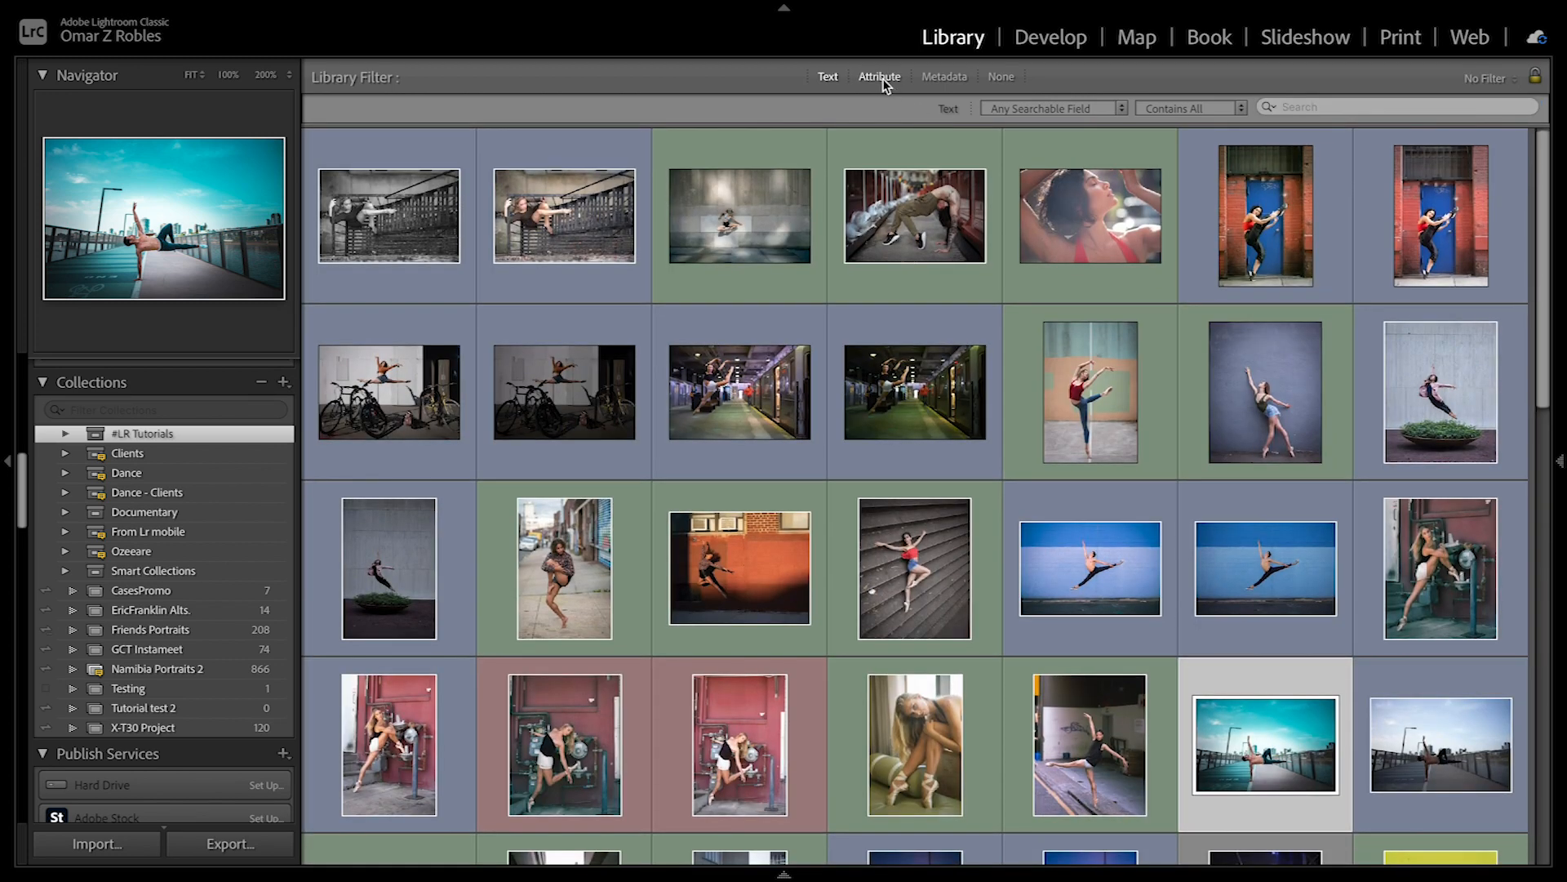
Filter to edited five-star green-labelled photos shot on the LEICA M10-D via Attribute and Metadata
{"action": "left_click", "coordinate": [878, 76]}
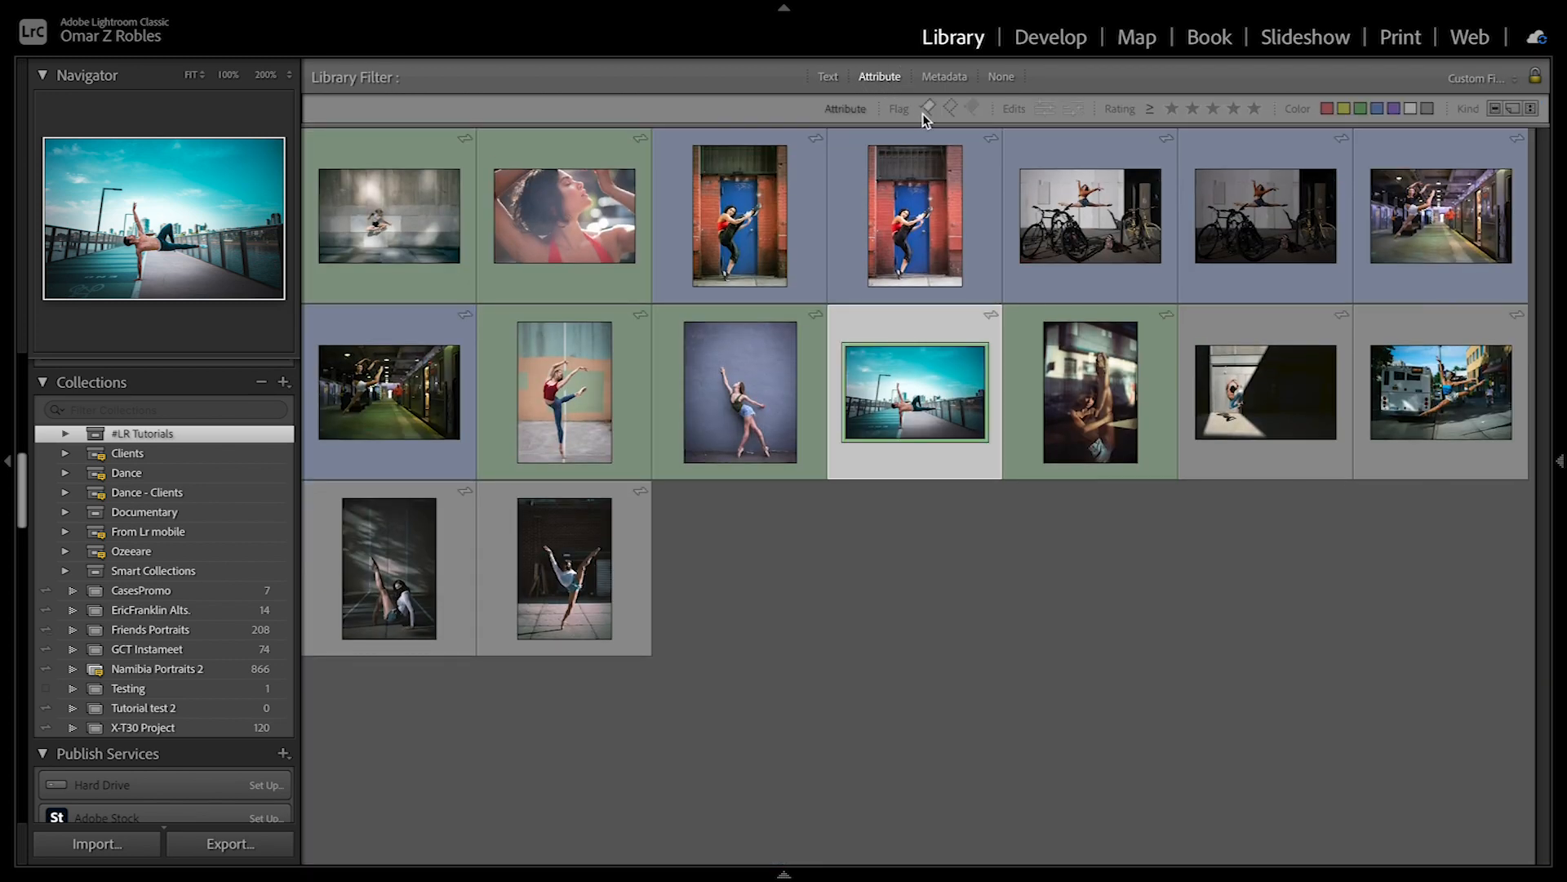
{"action": "left_click", "coordinate": [1043, 107]}
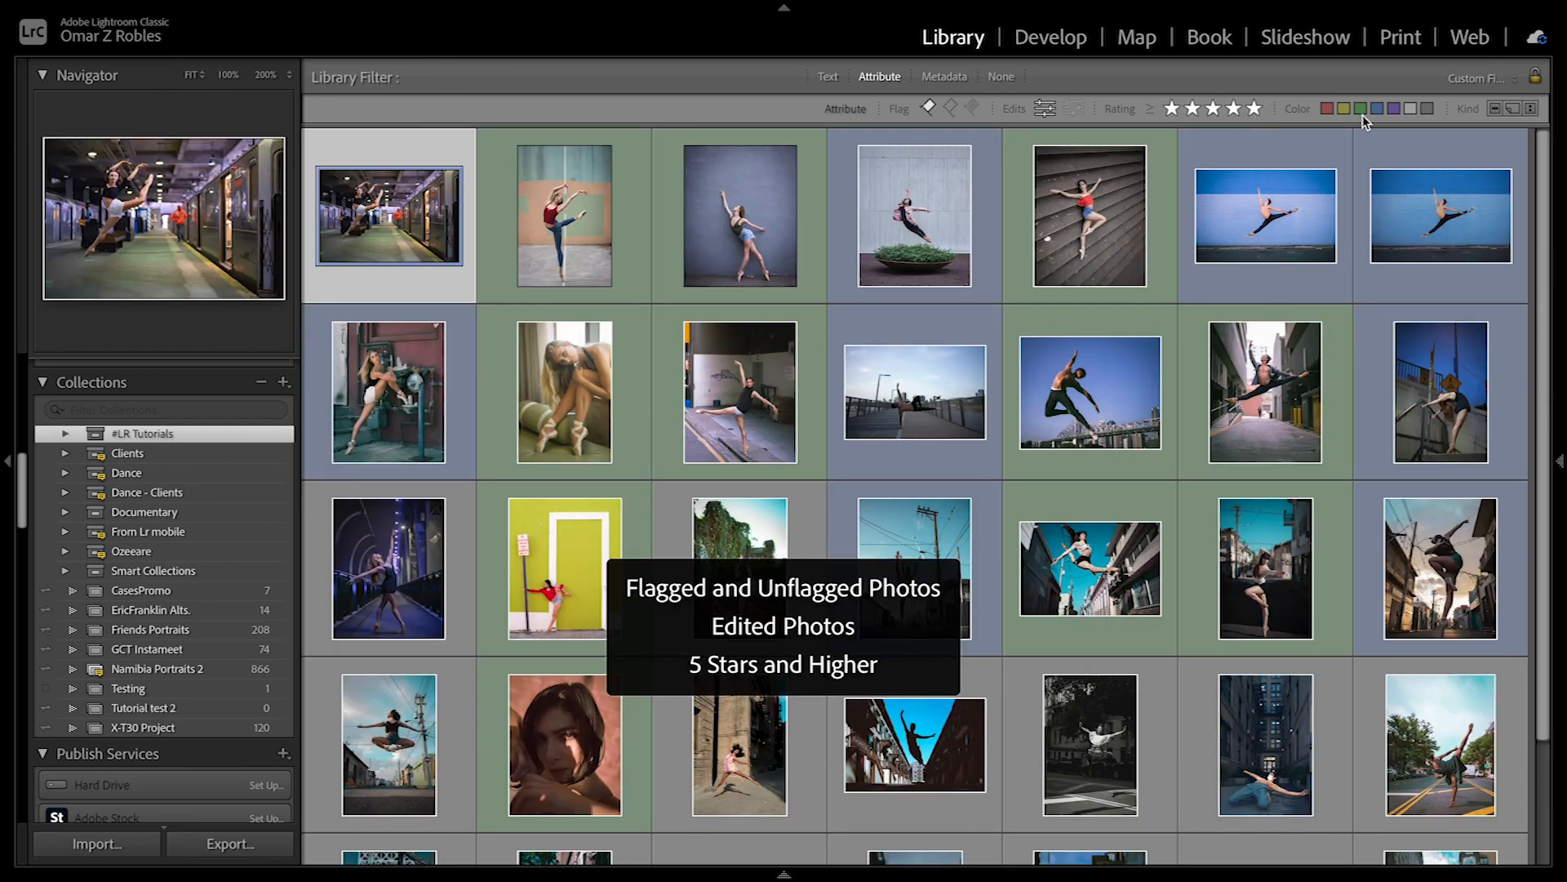
{"action": "left_click", "coordinate": [942, 76]}
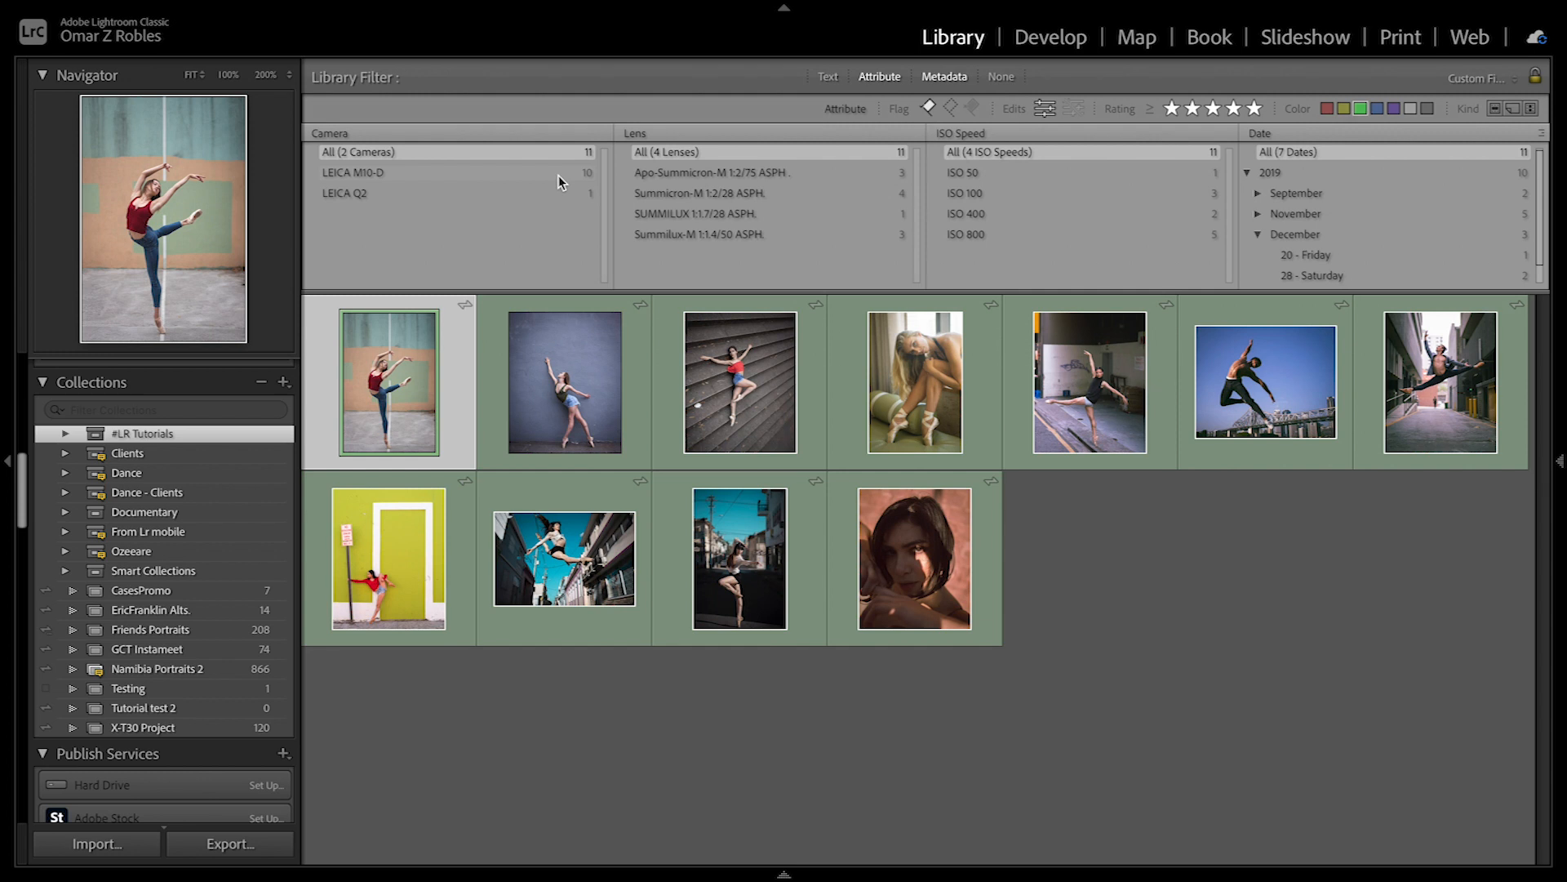
{"action": "left_click", "coordinate": [352, 171]}
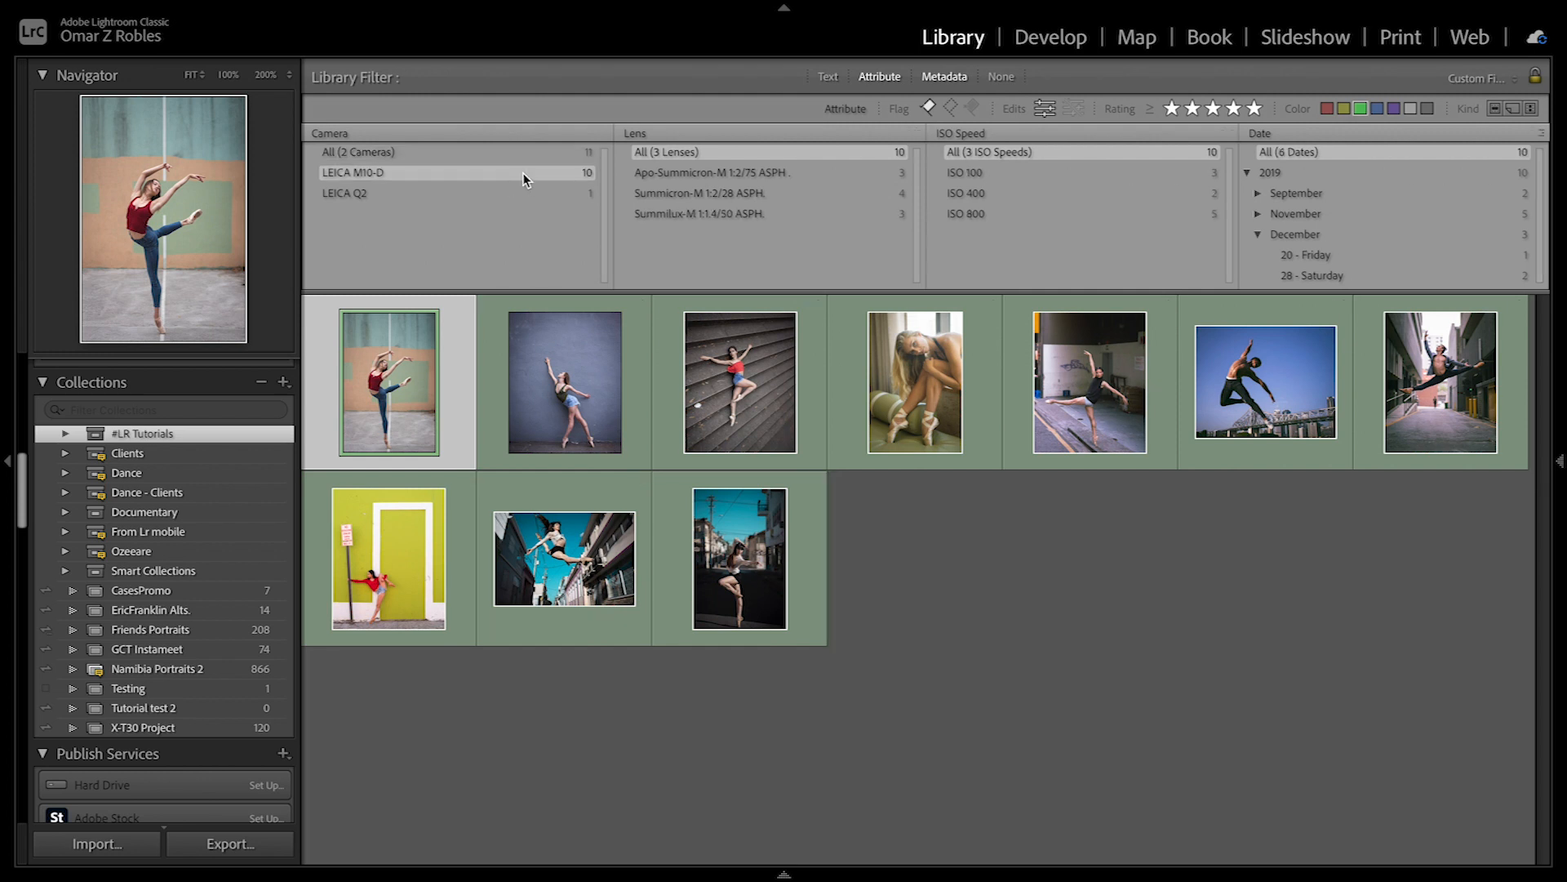